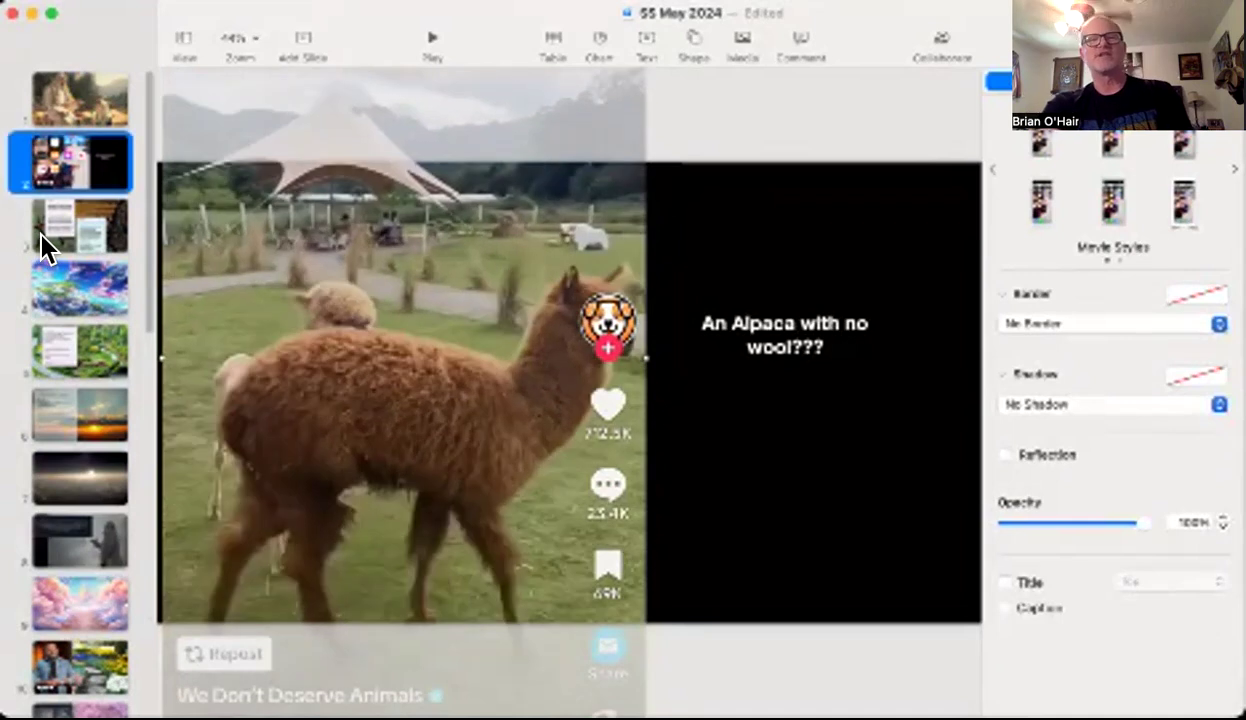
Step: Show slide 3, the bench photo with the welcome prompt and prayer cards
click(80, 224)
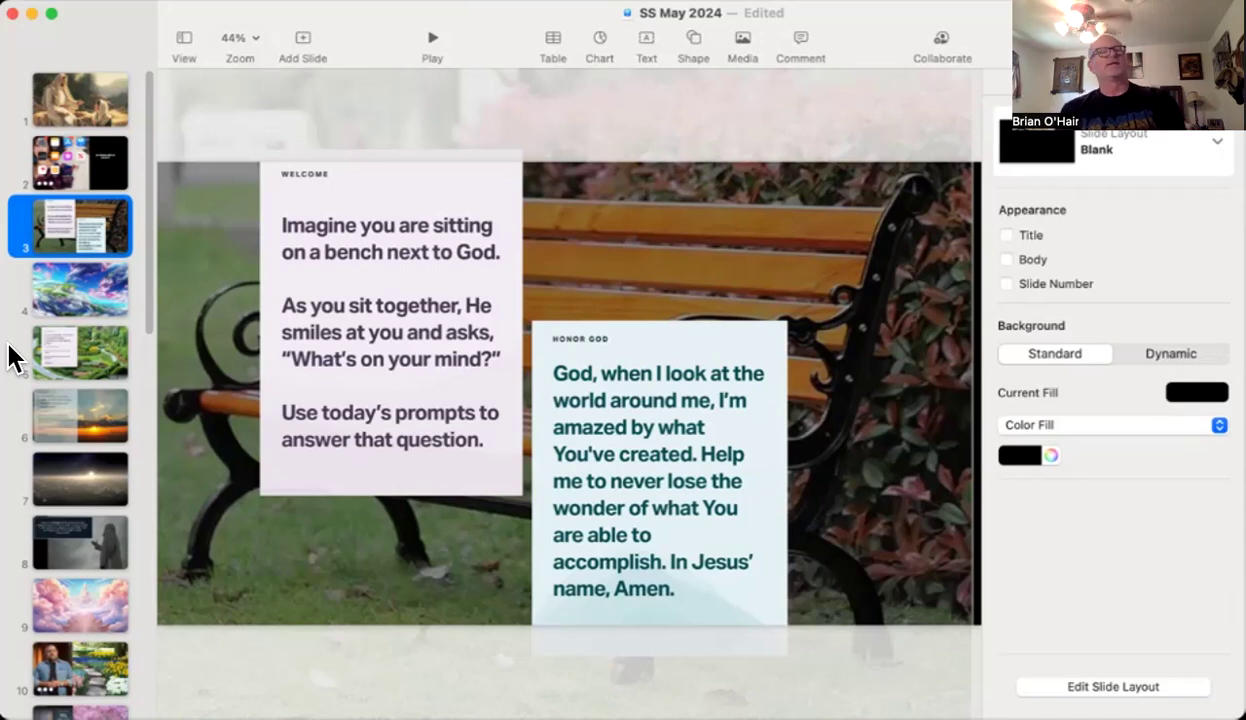
Step: Step through the earth-and-clouds slide 4 to the garden slide 5 with Lamentations 3:24
click(80, 288)
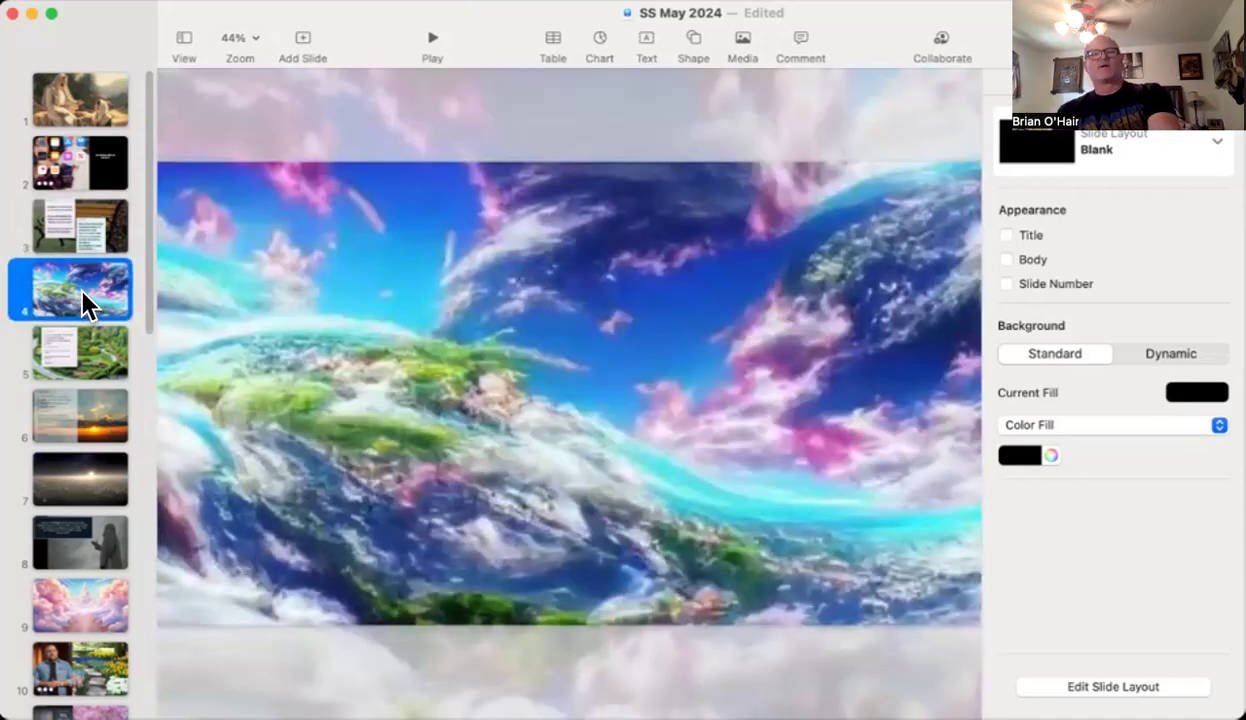
click(80, 352)
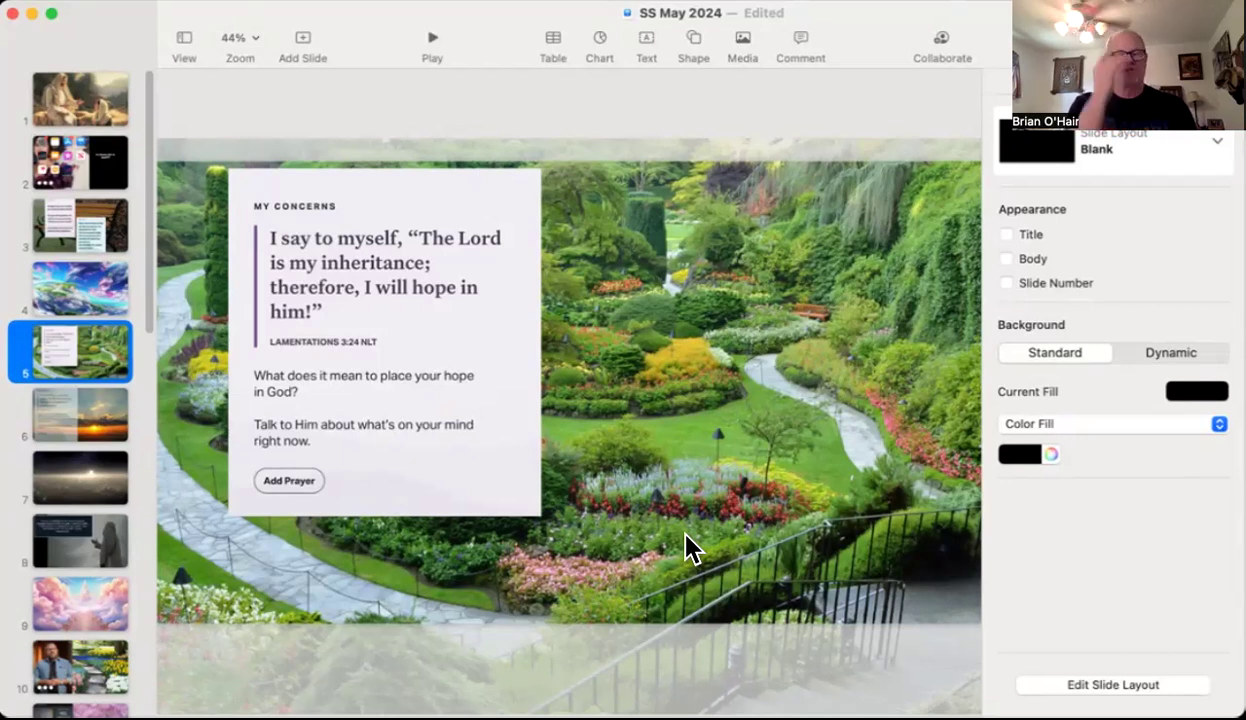
mouse_move(440, 420)
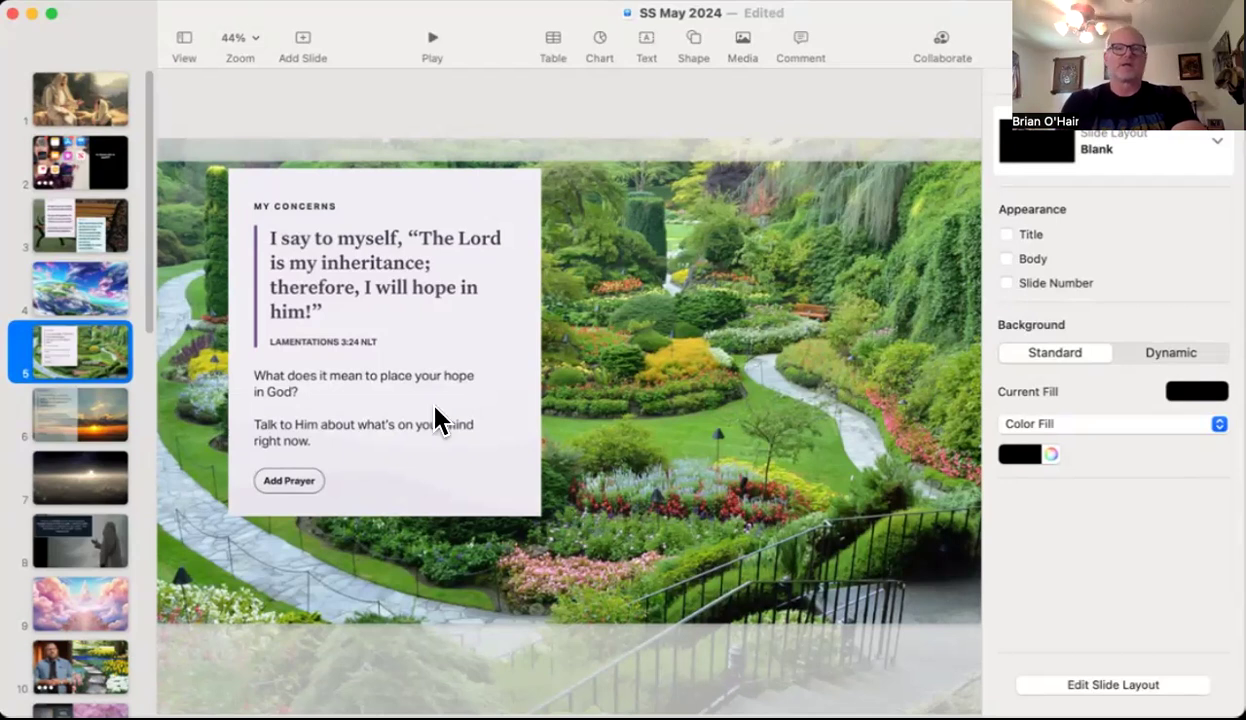
mouse_move(56, 400)
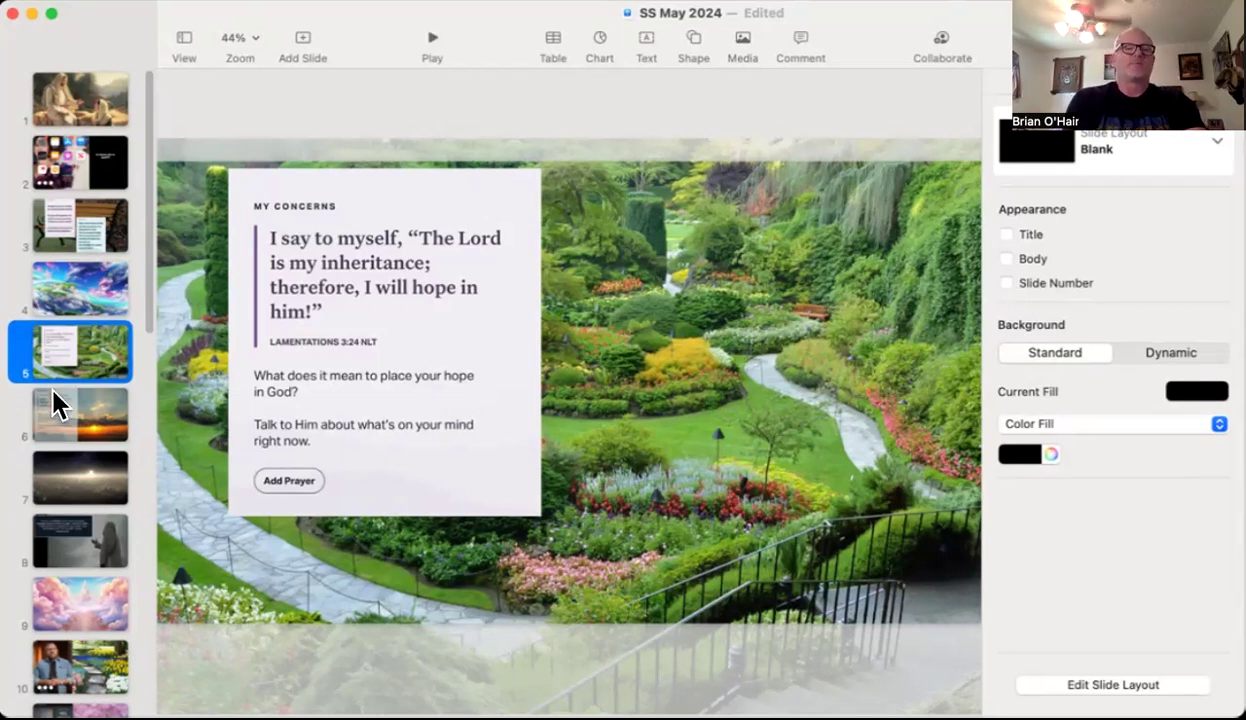
Step: Show slide 6, the sunset photo with the Isaiah 26:3 perfect-peace card
click(80, 414)
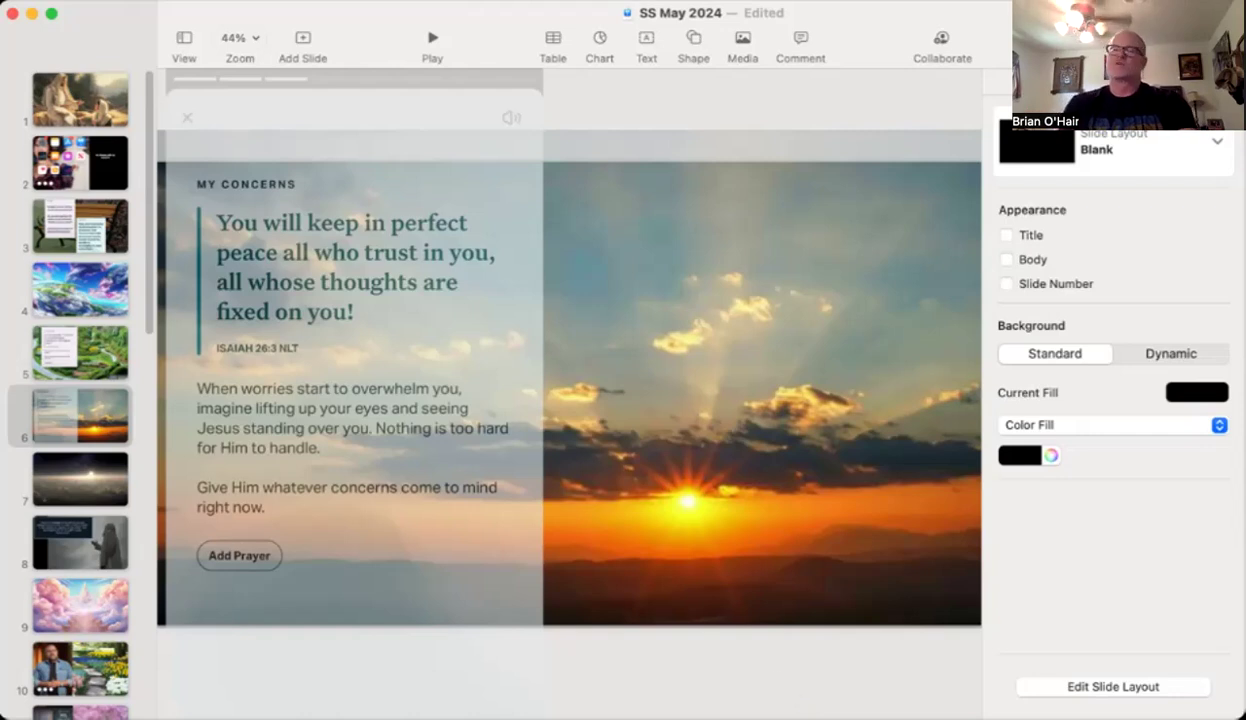
Step: Advance through the sun-above-clouds and Psalm 32:5 slides to slide 9, the cloud stairway
click(80, 478)
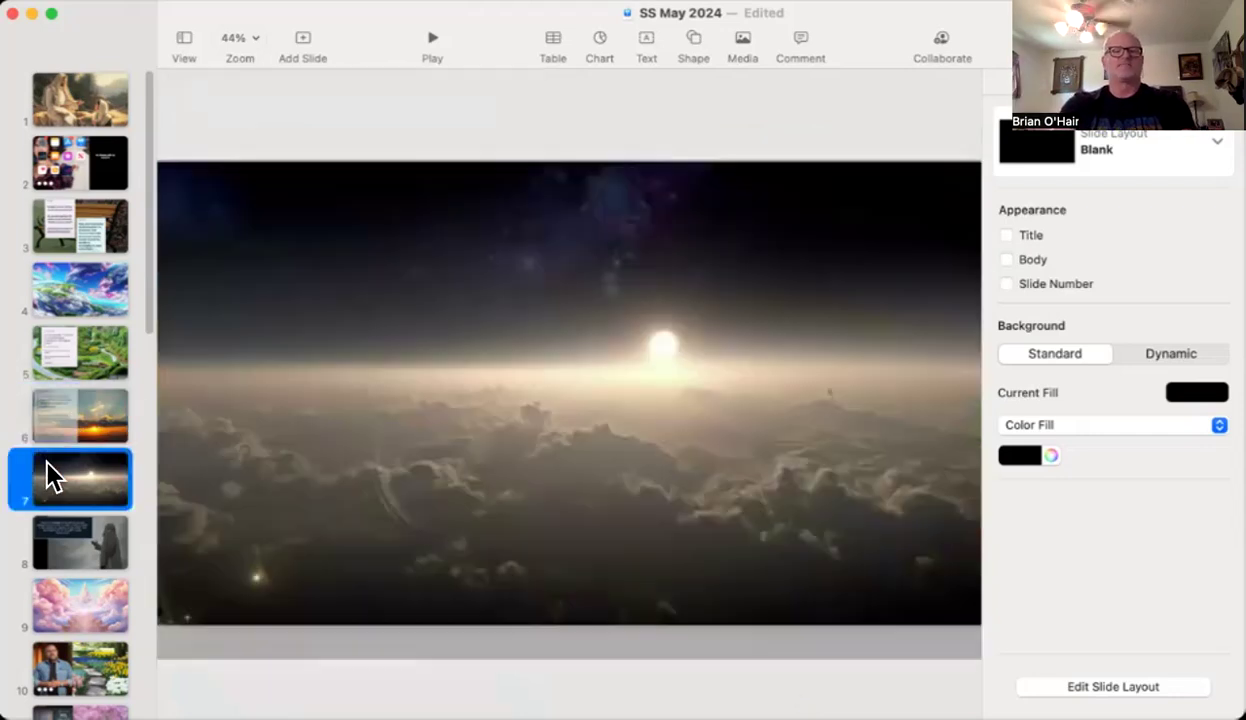
mouse_move(82, 558)
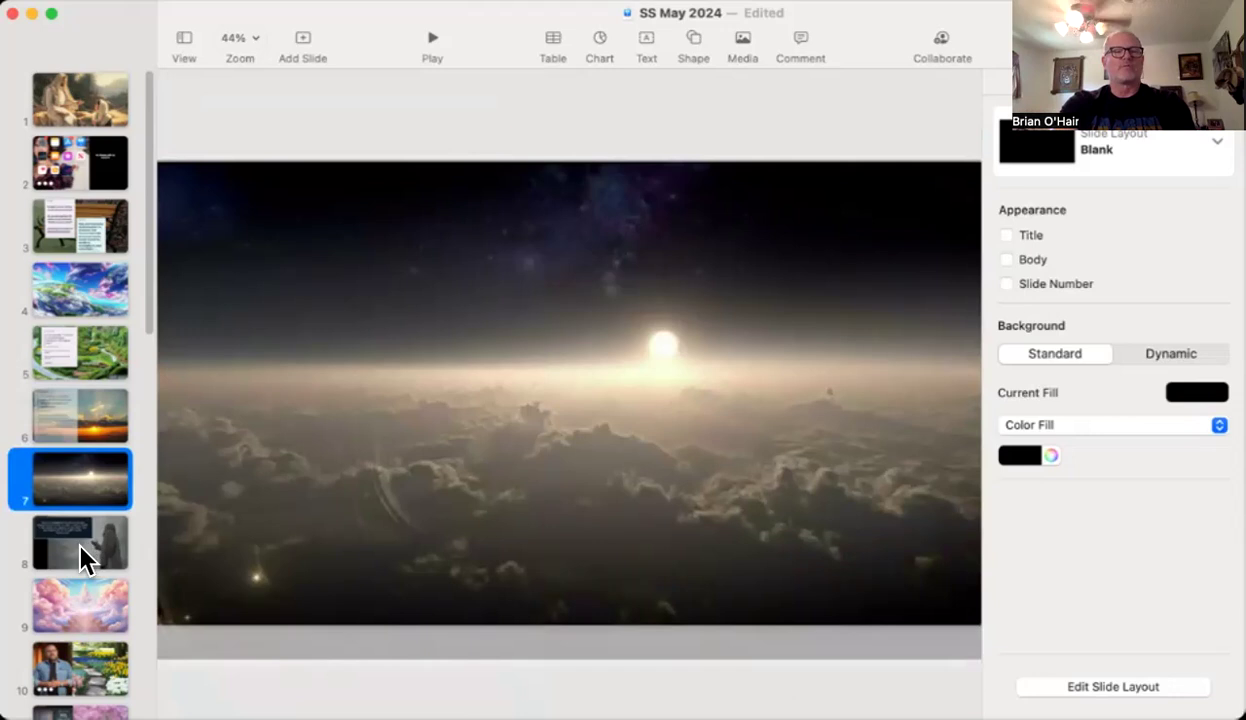
click(80, 542)
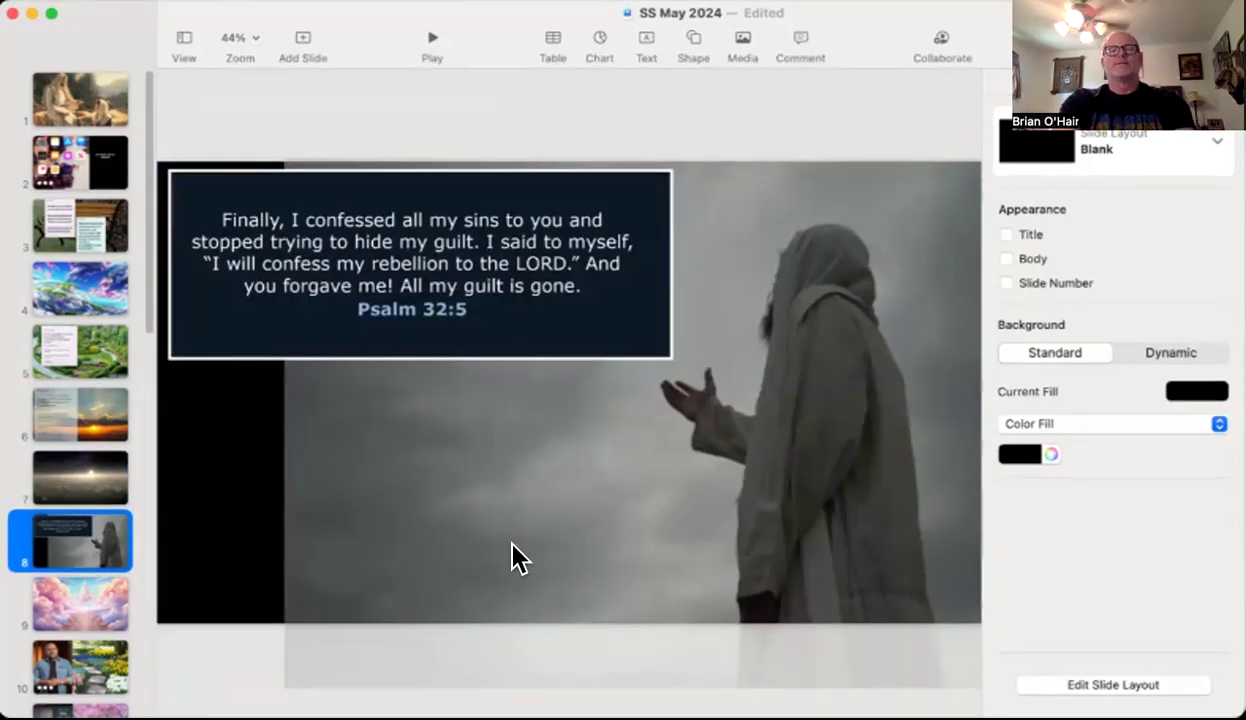
mouse_move(484, 576)
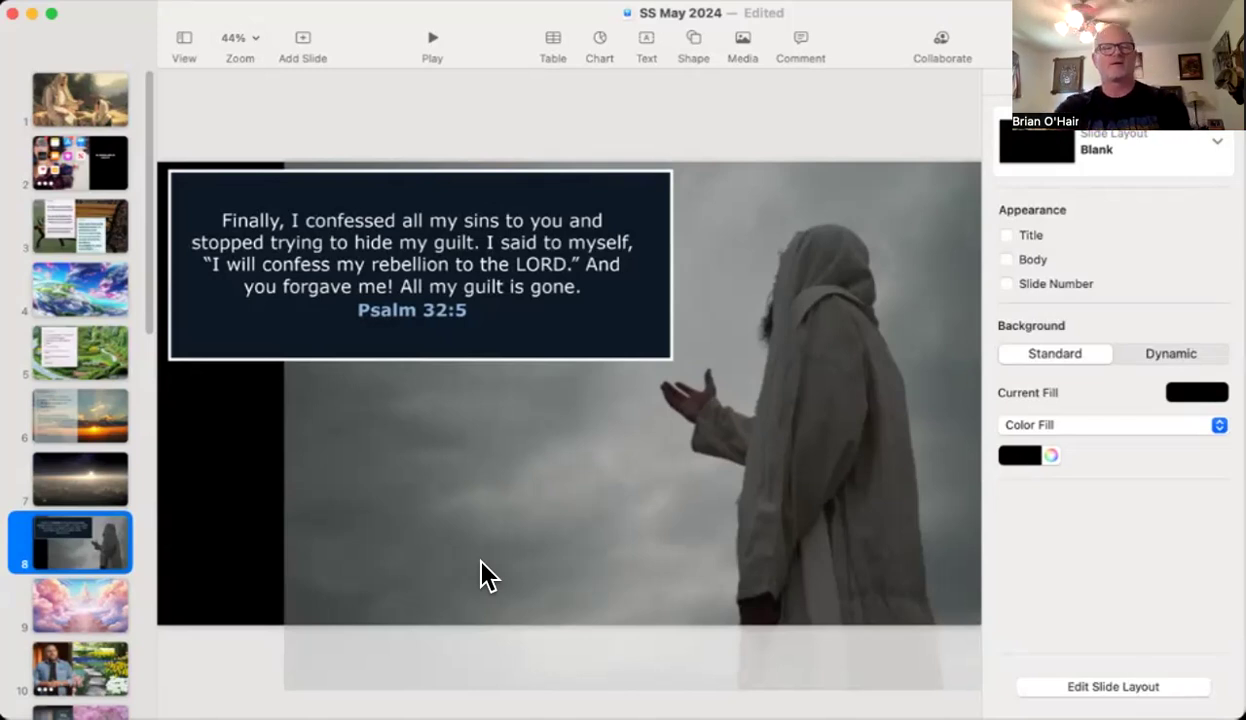
click(70, 606)
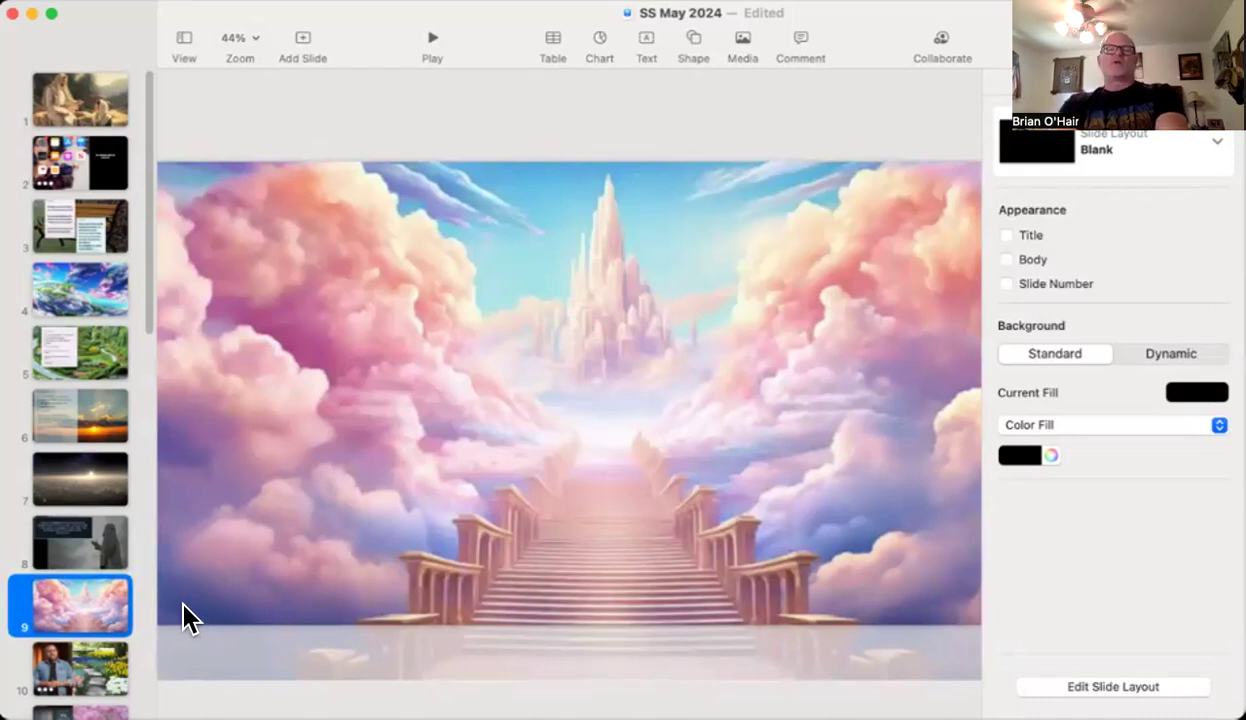
mouse_move(224, 630)
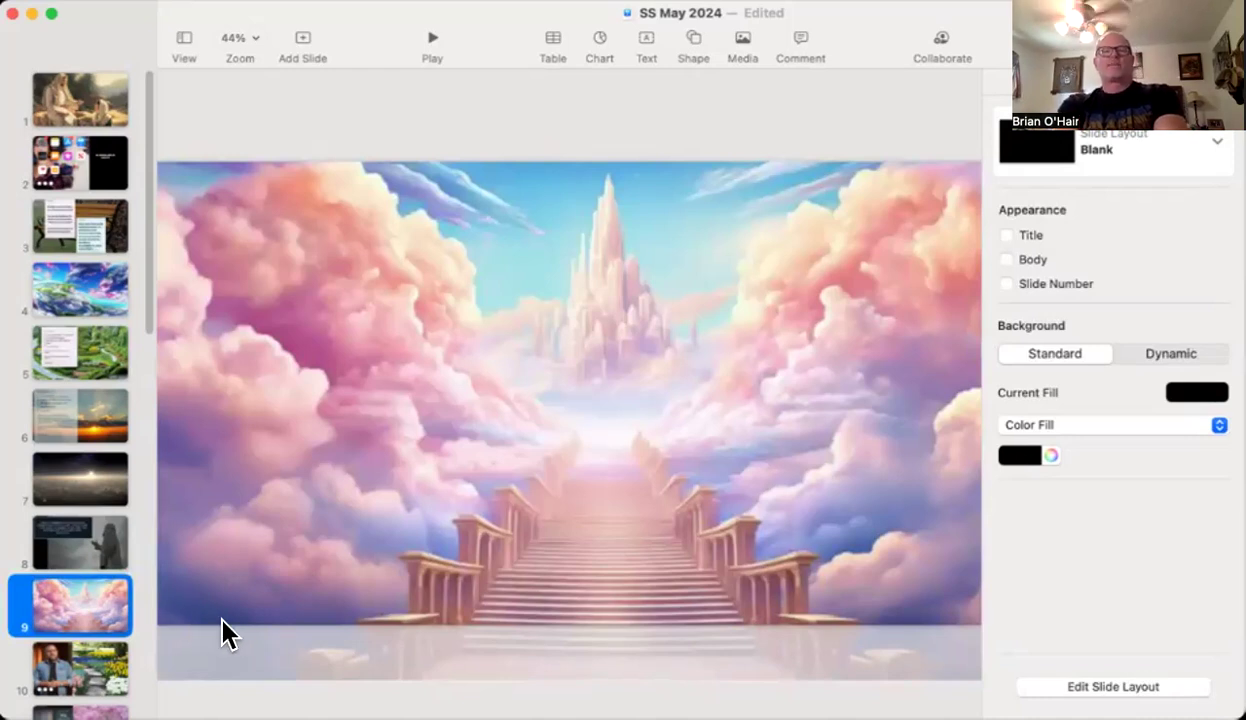
mouse_move(398, 452)
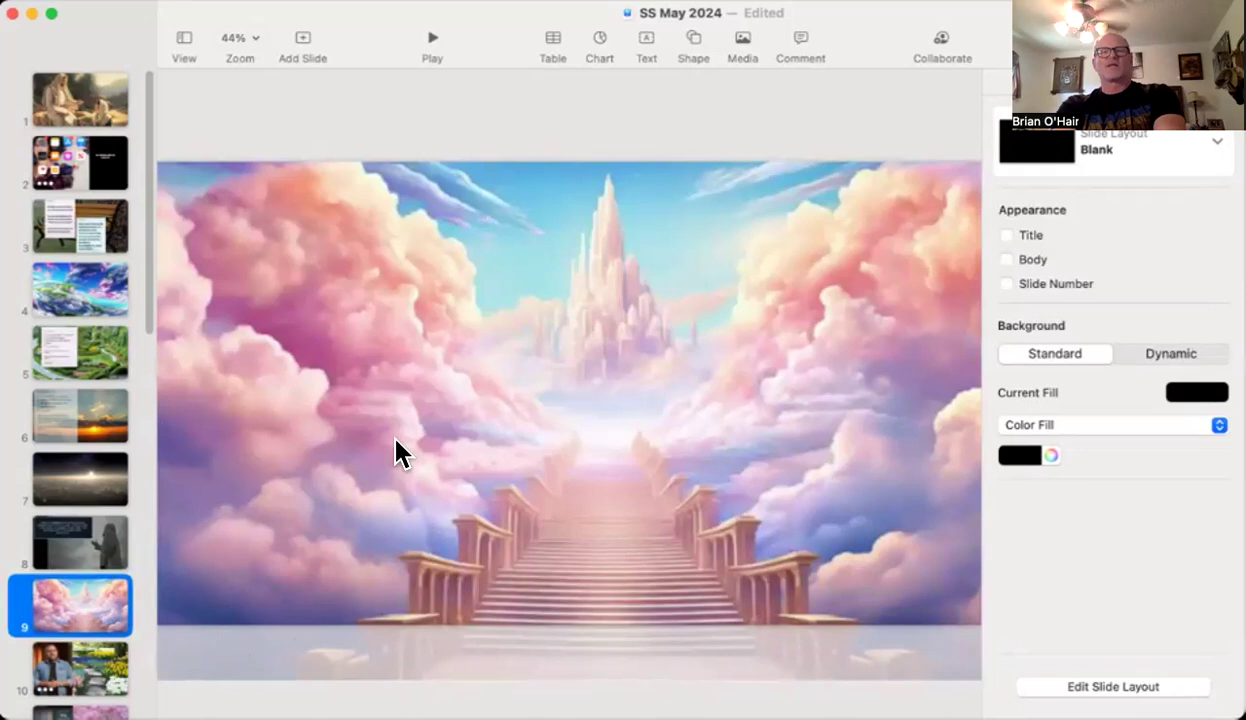
mouse_move(80, 690)
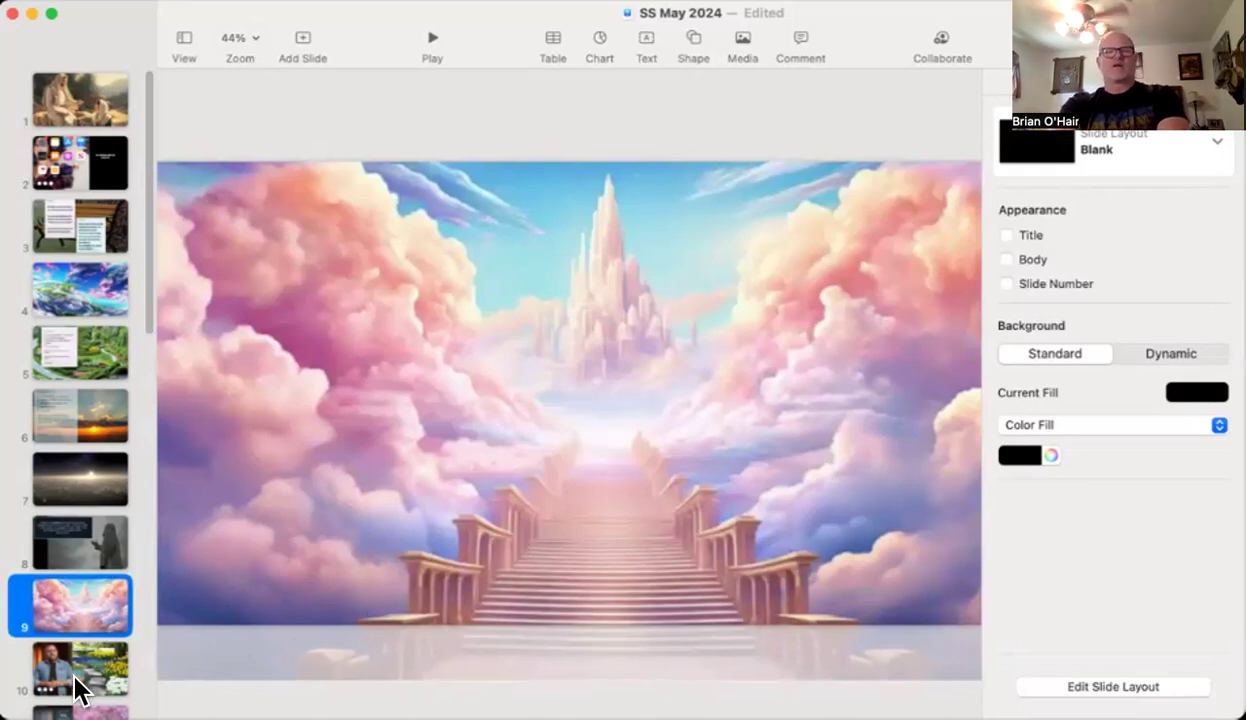
Step: Show slide 10, the embedded video beside the flower-garden stone path
click(80, 670)
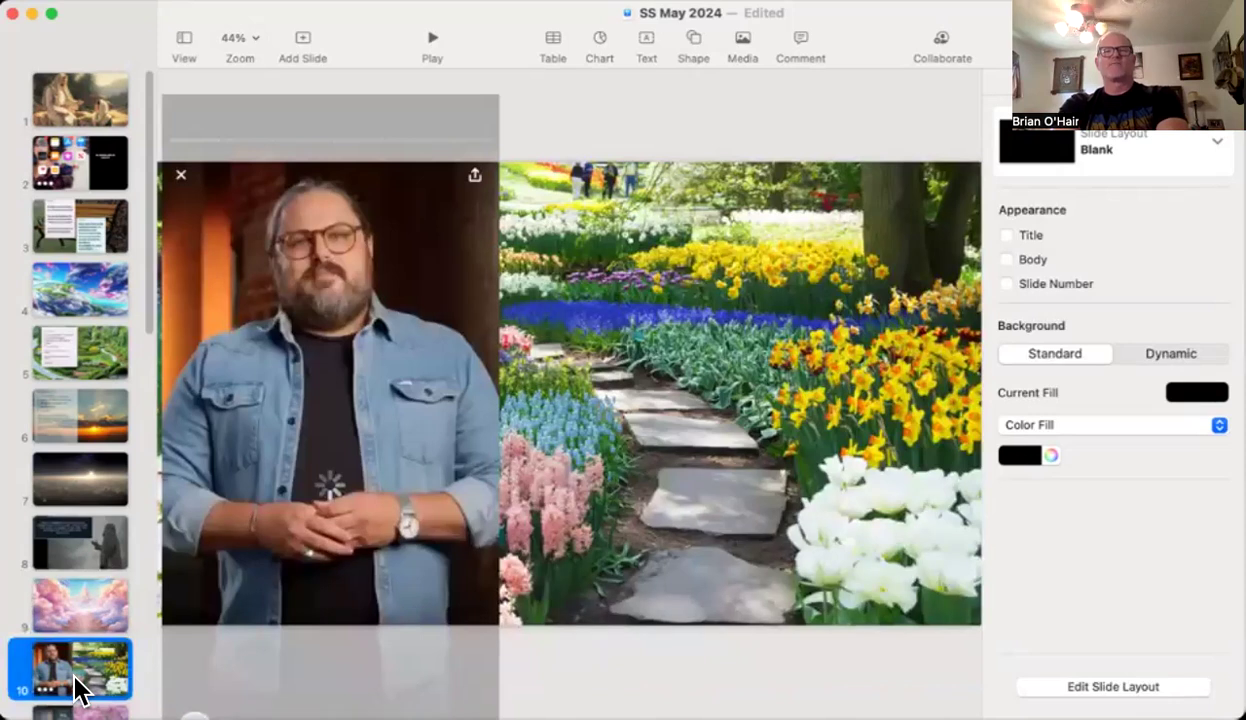
mouse_move(724, 464)
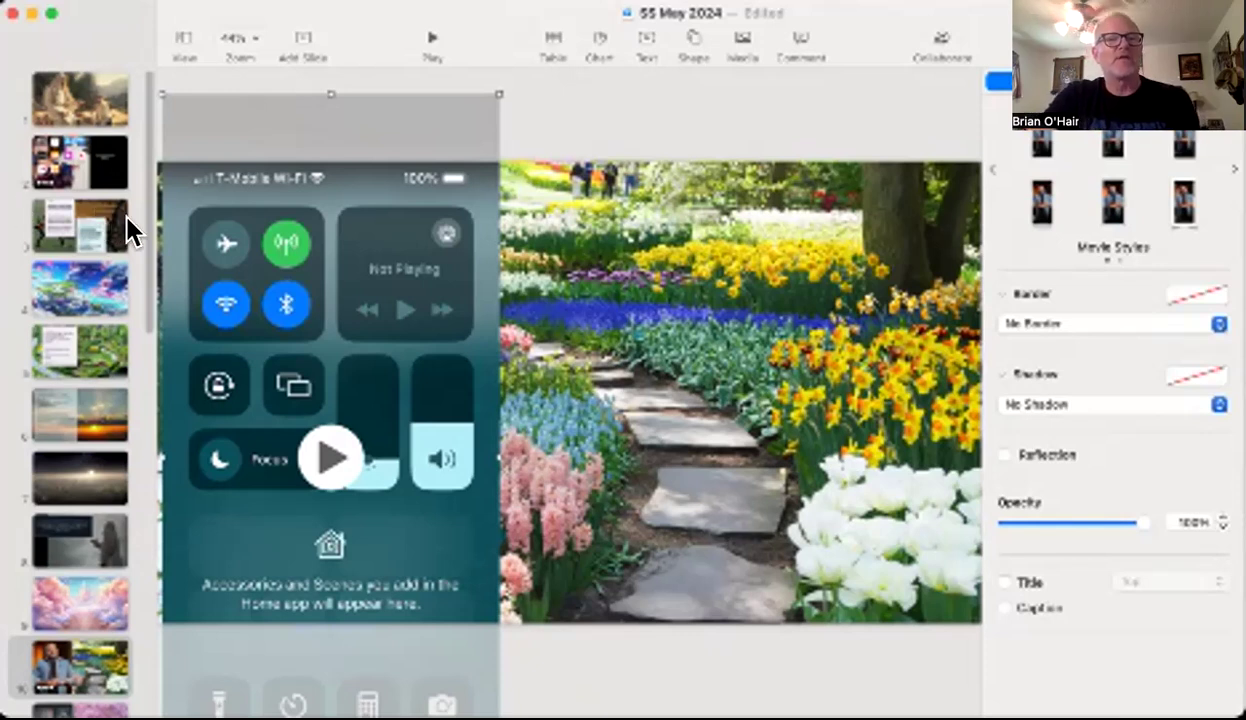
Step: Move down the navigator to slide 11, 'Get the Veil Off Your Bible' with pink azaleas
scroll(down, 3)
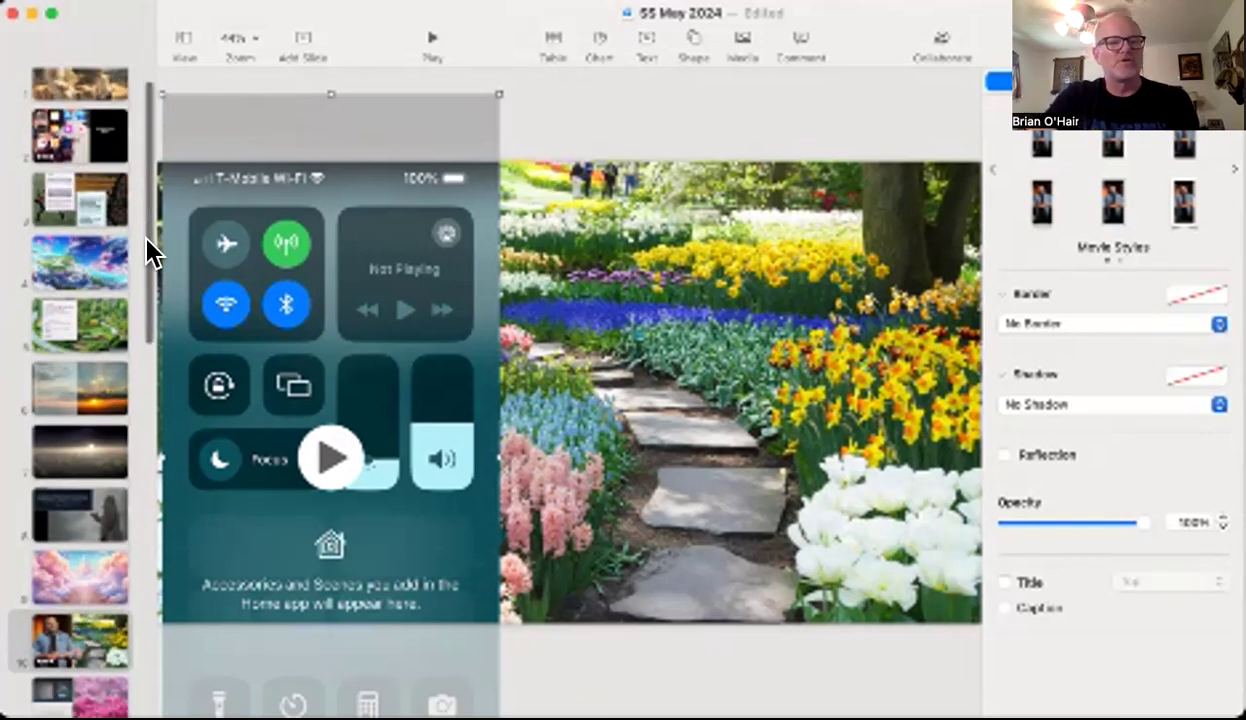
scroll(down, 3)
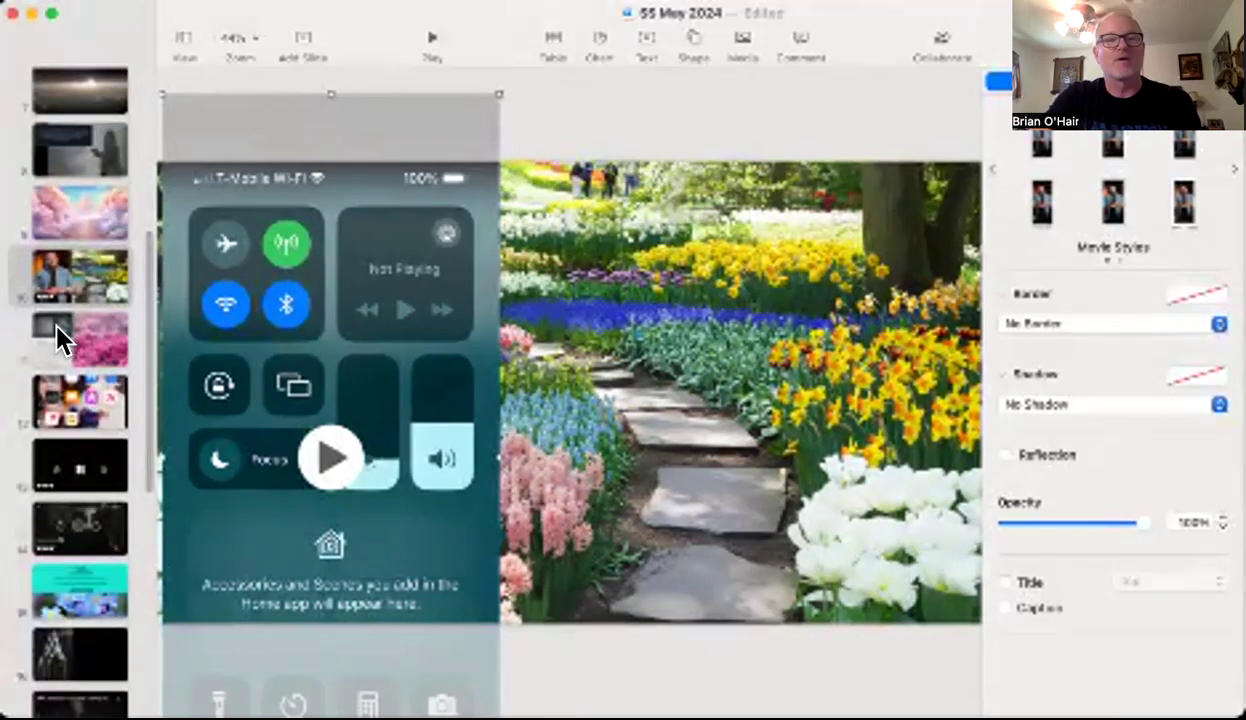
click(80, 338)
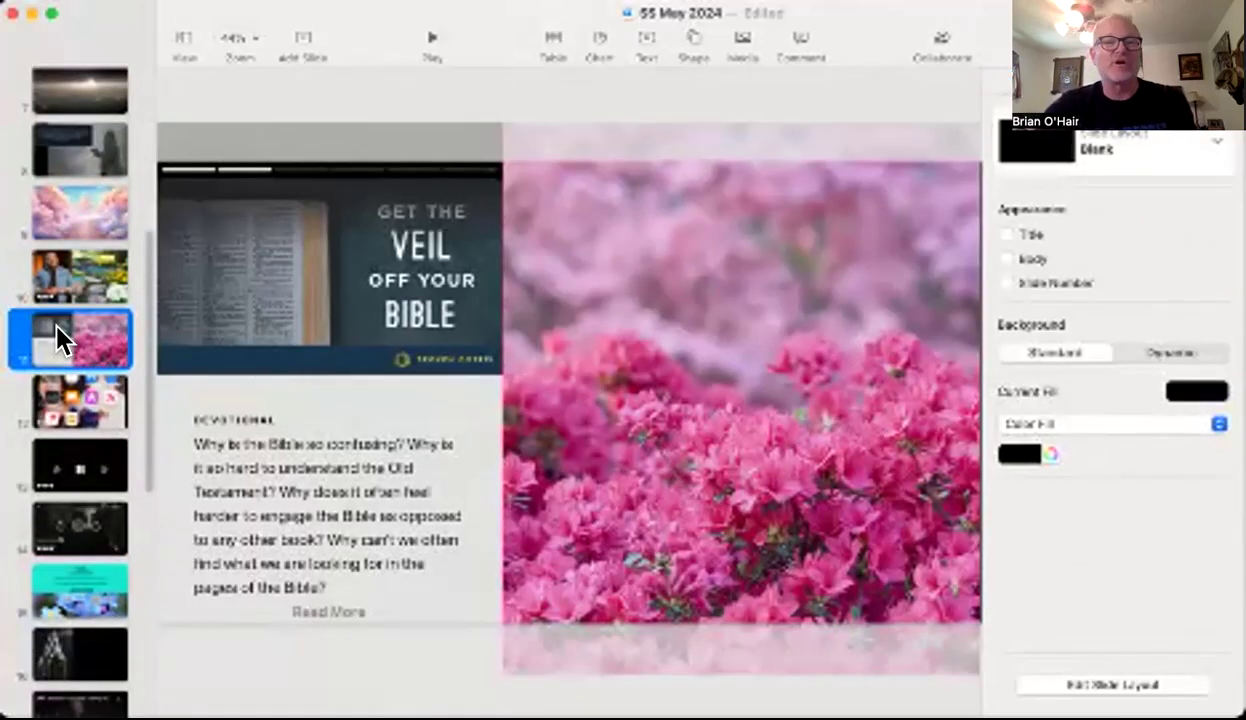
mouse_move(268, 418)
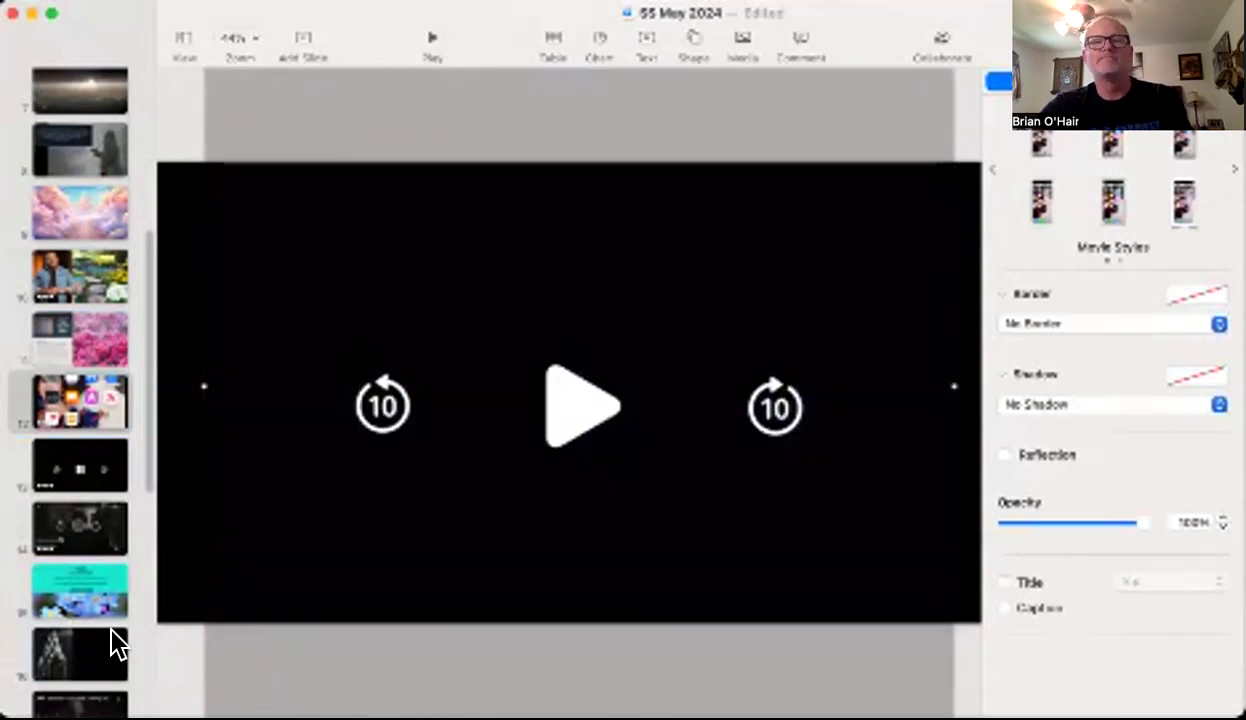
Step: Start the full-slide video clip on slide 13 playing on the canvas
click(580, 404)
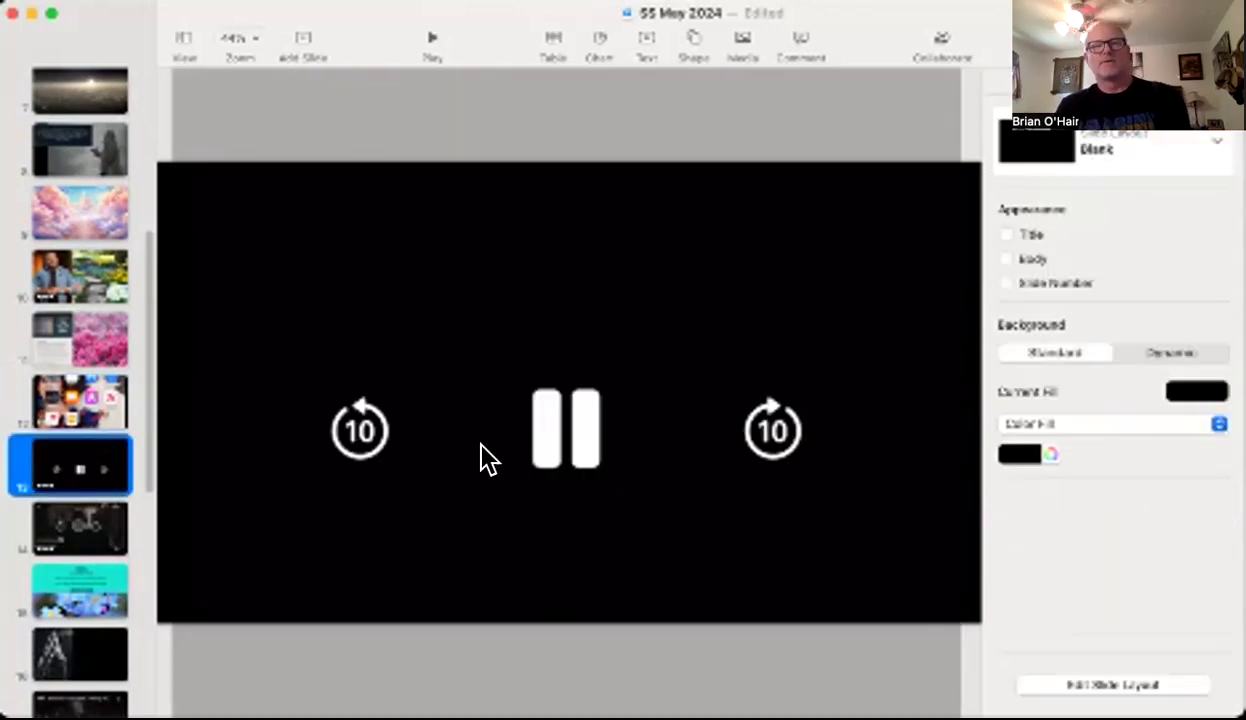
Step: Pause the slide 13 video on the close-up of the phone's Control Center screen
click(566, 428)
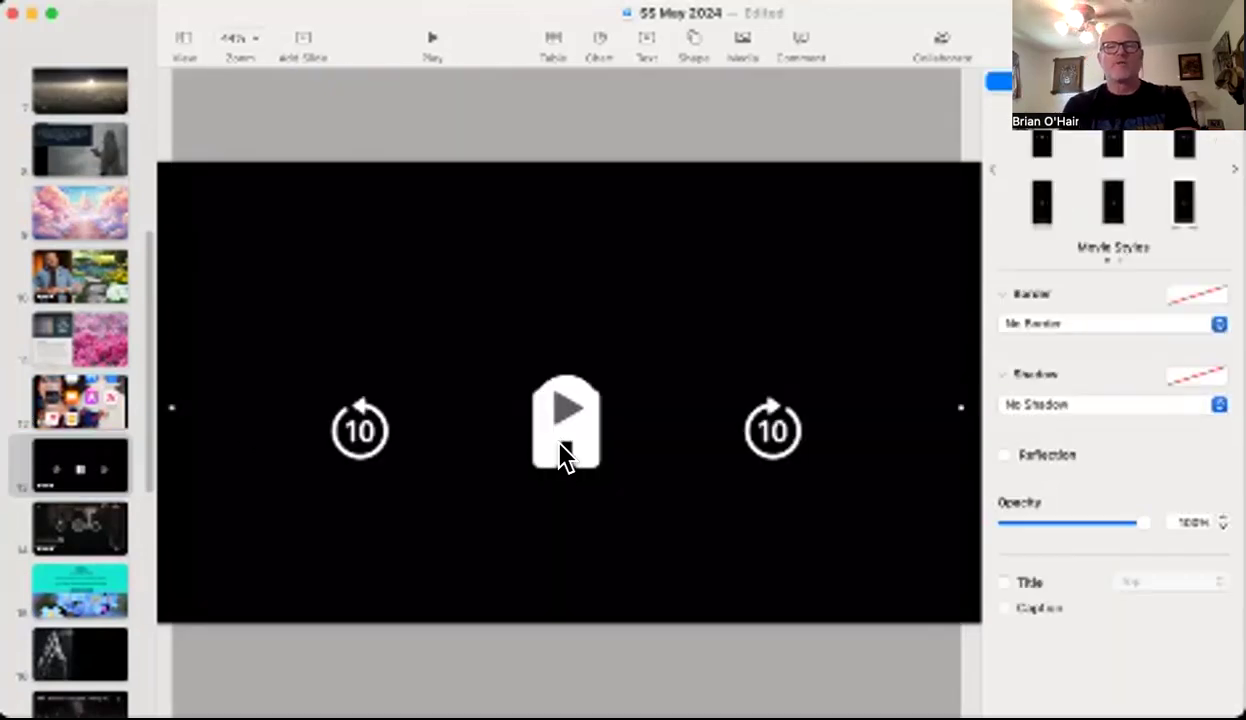
click(568, 408)
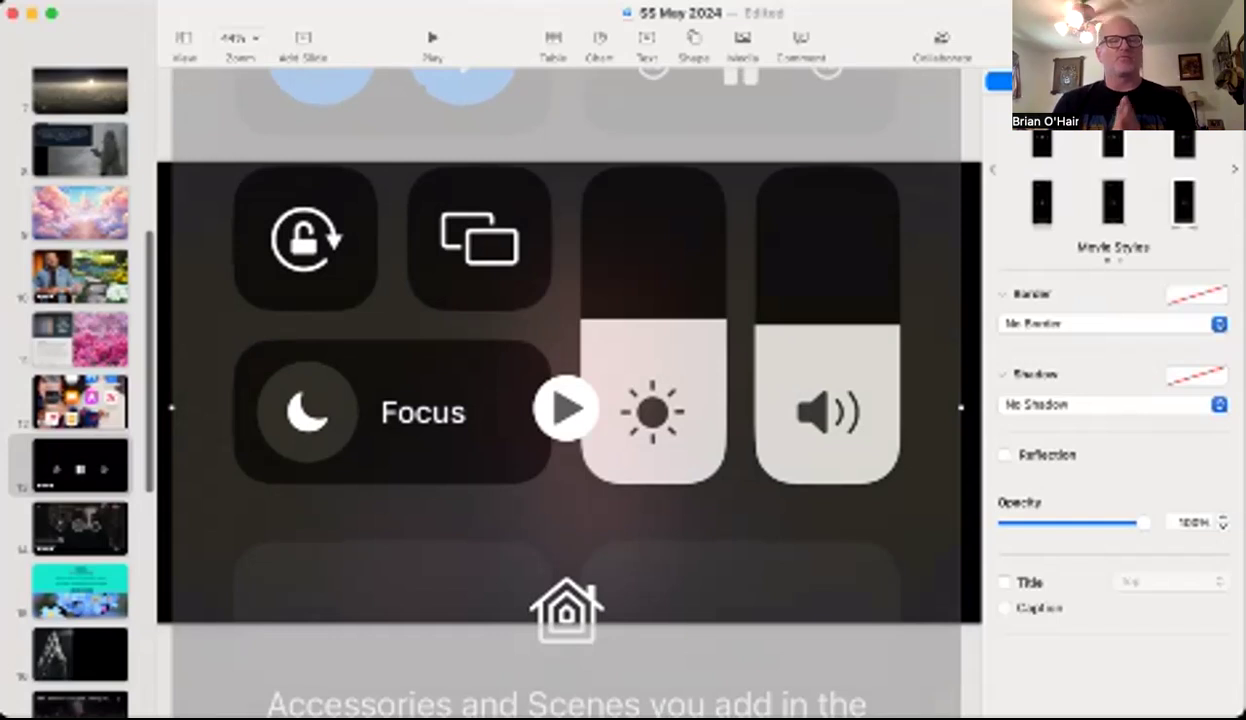
Step: Go back through the video and Veil slides to the sunrise-over-clouds slide
click(80, 464)
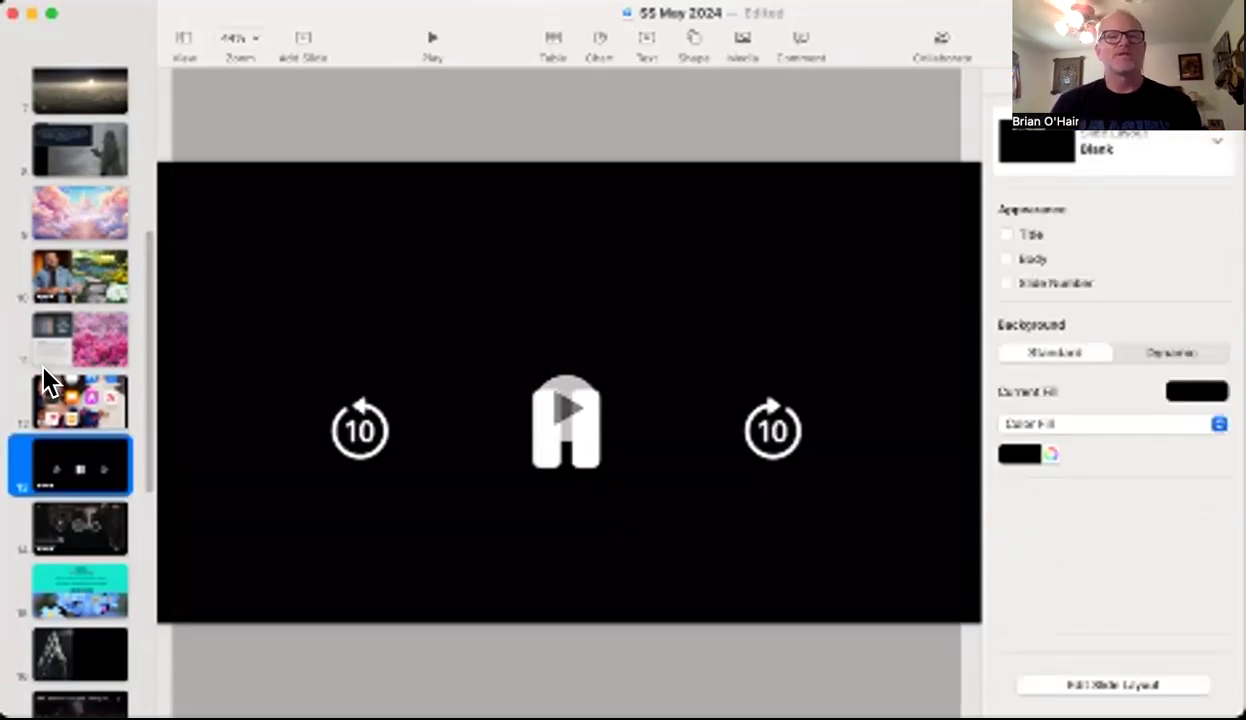
click(80, 340)
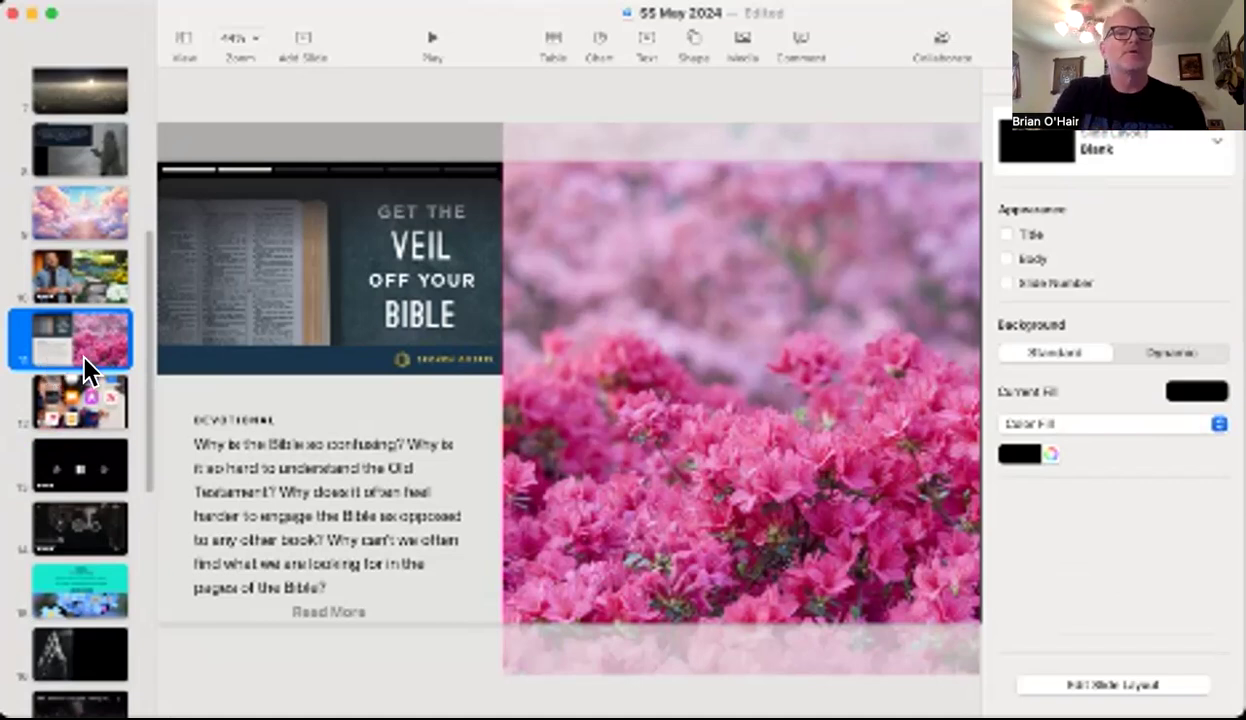
click(80, 90)
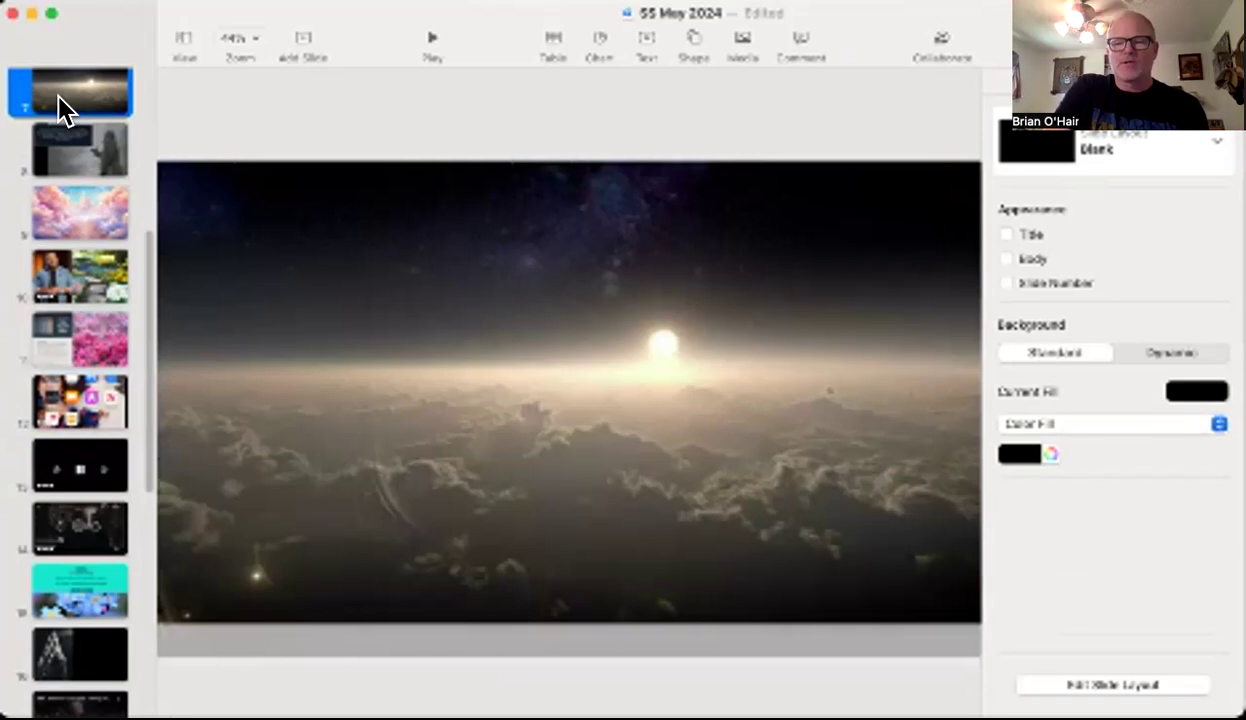
scroll(down, 3)
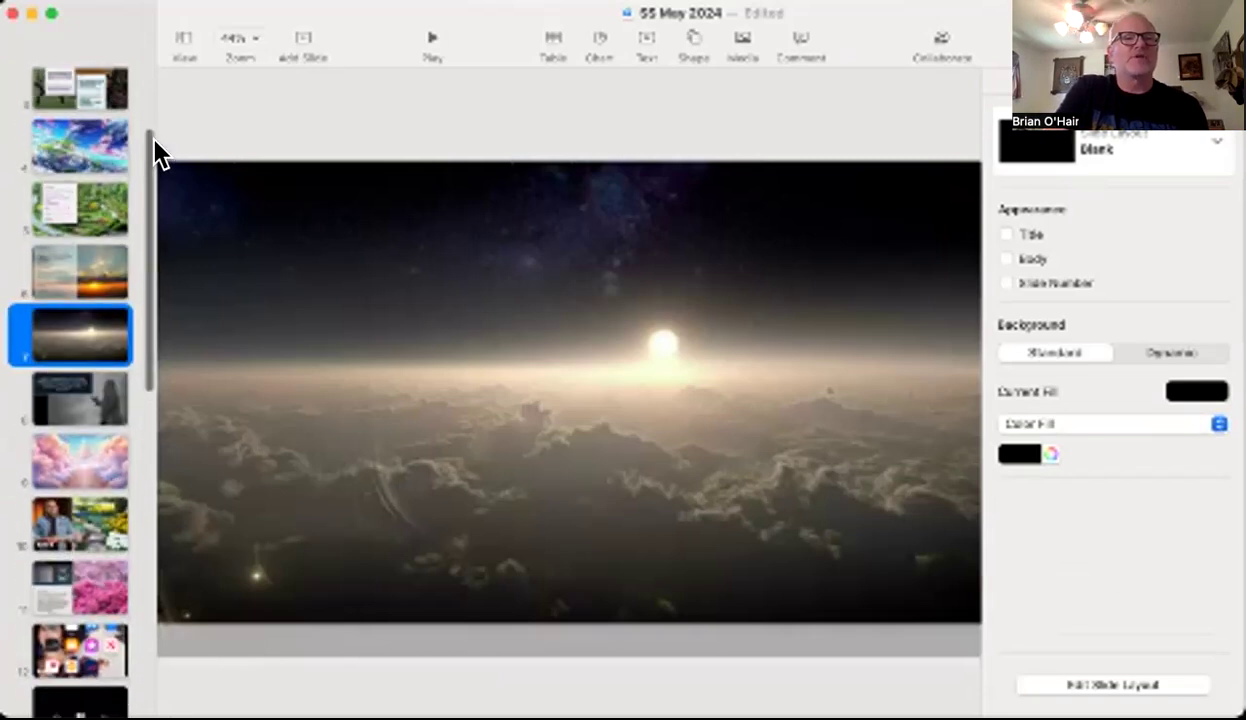
Step: Return to slide 6, the My Concerns sunset slide with the Isaiah 26:3 card
click(80, 276)
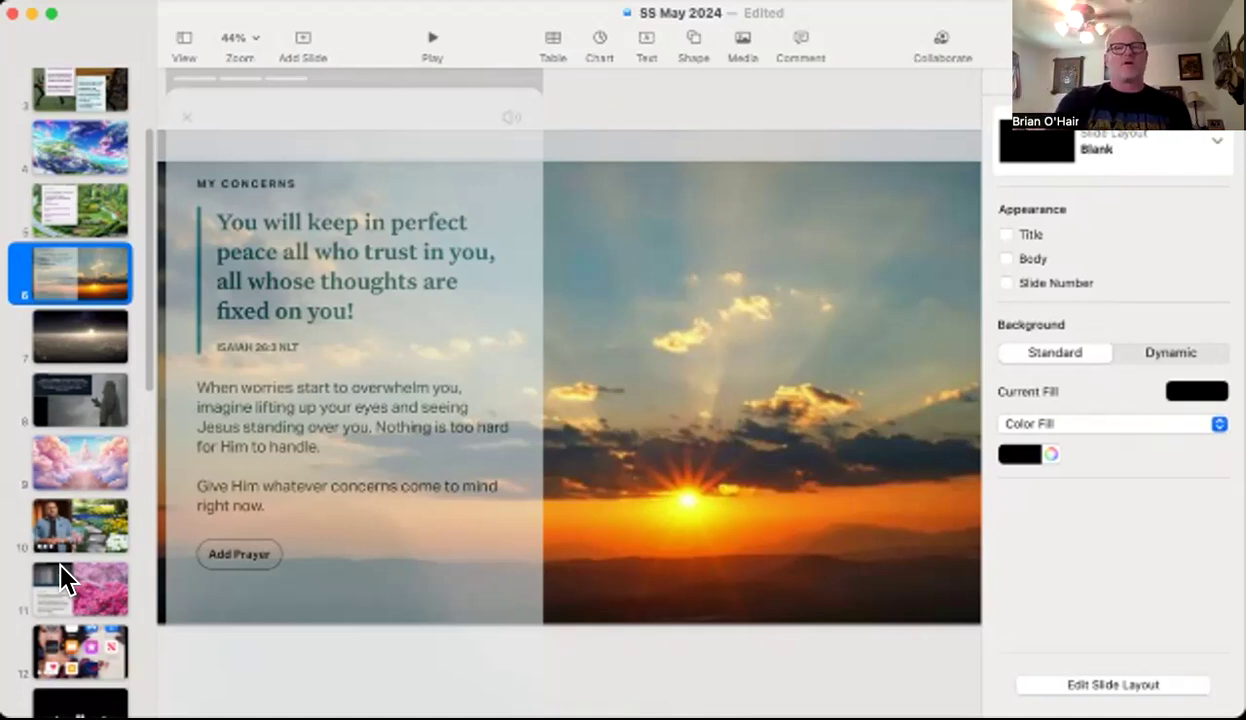
mouse_move(136, 604)
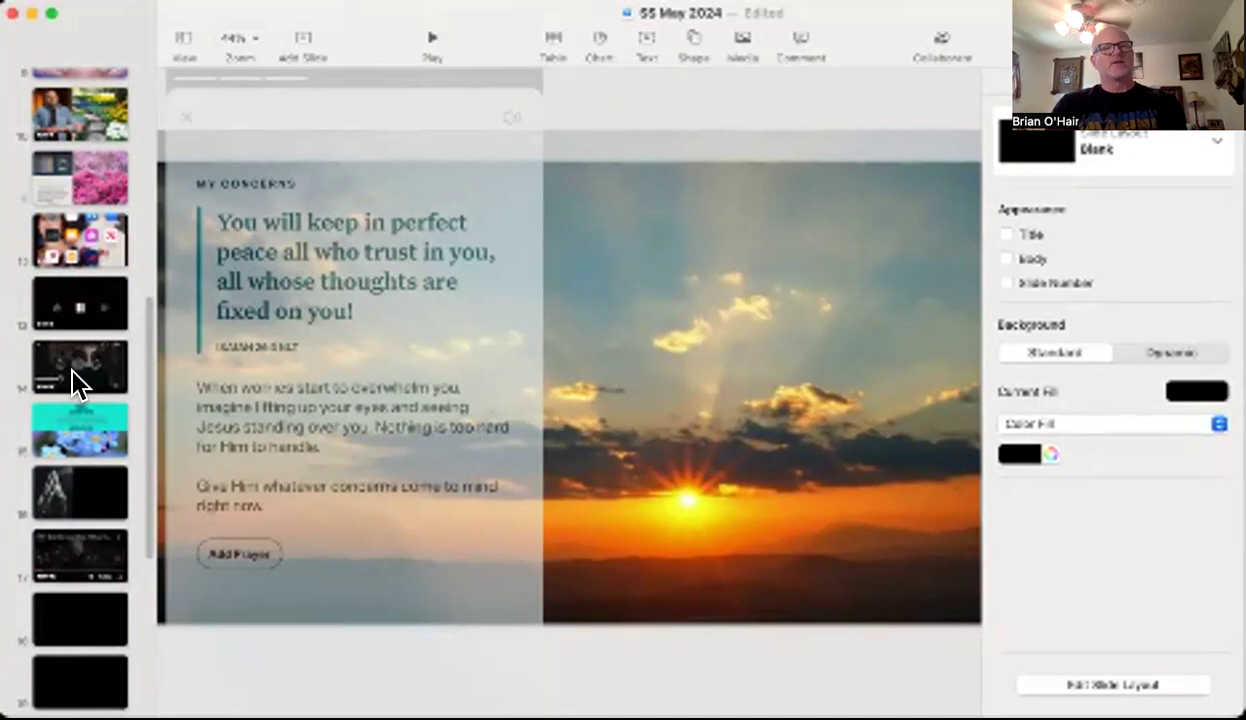
Step: Play the embedded Chosen Global Livestream Season 4 Episode Seven video through to the end
click(80, 368)
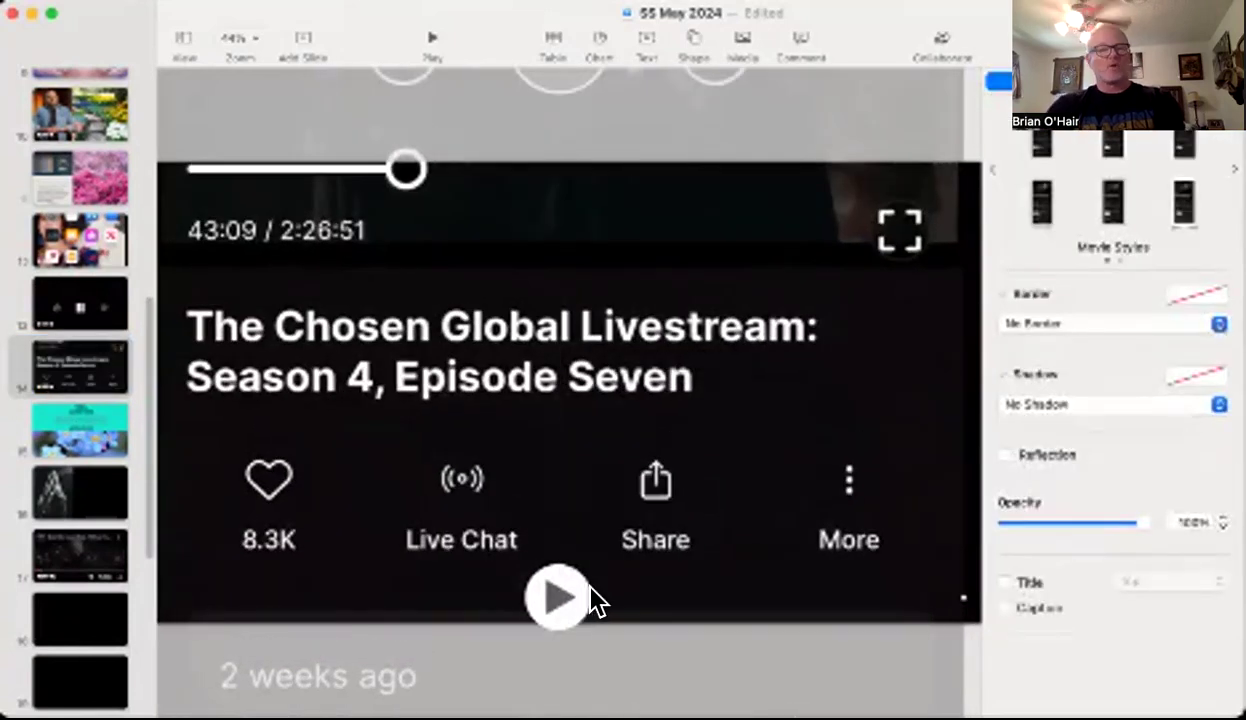
mouse_move(556, 616)
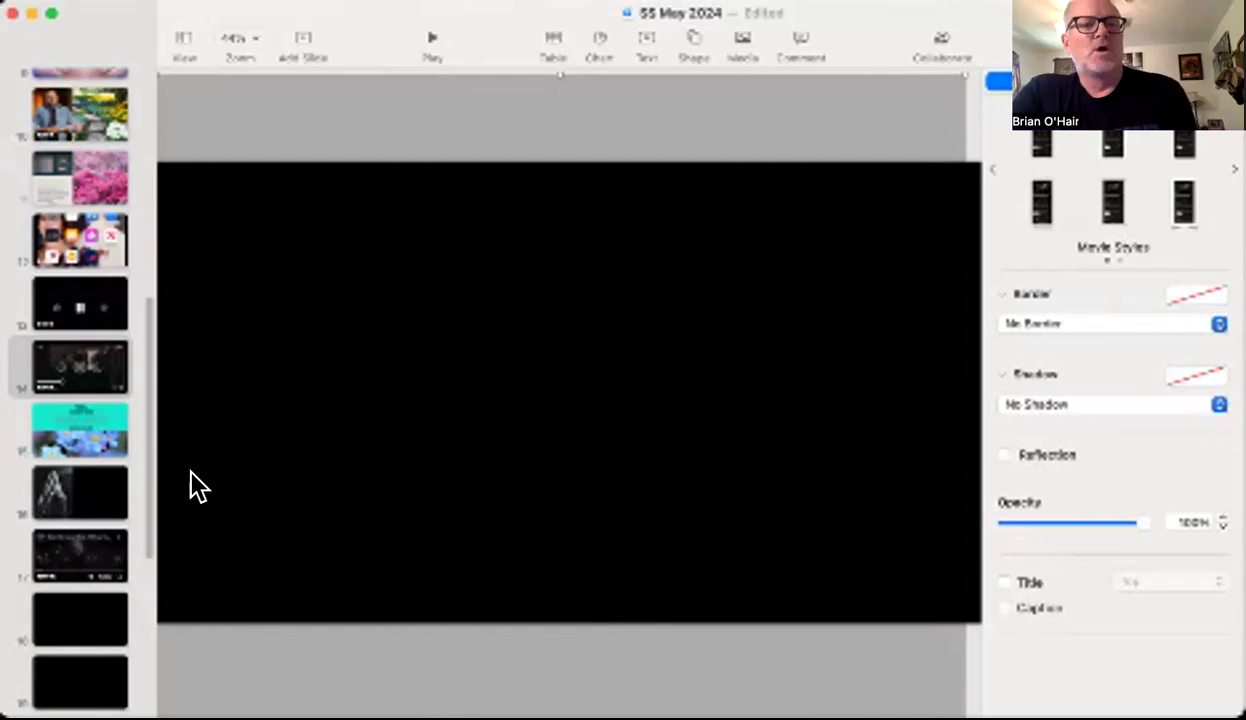
click(80, 430)
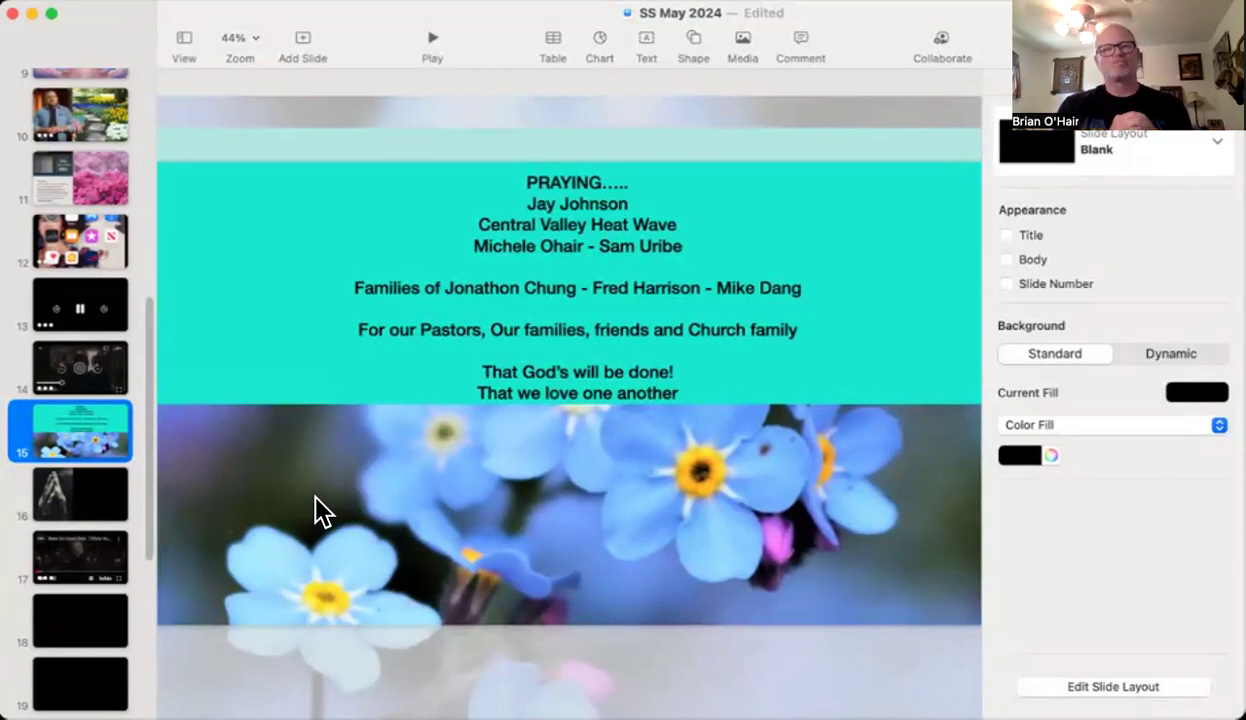
mouse_move(362, 510)
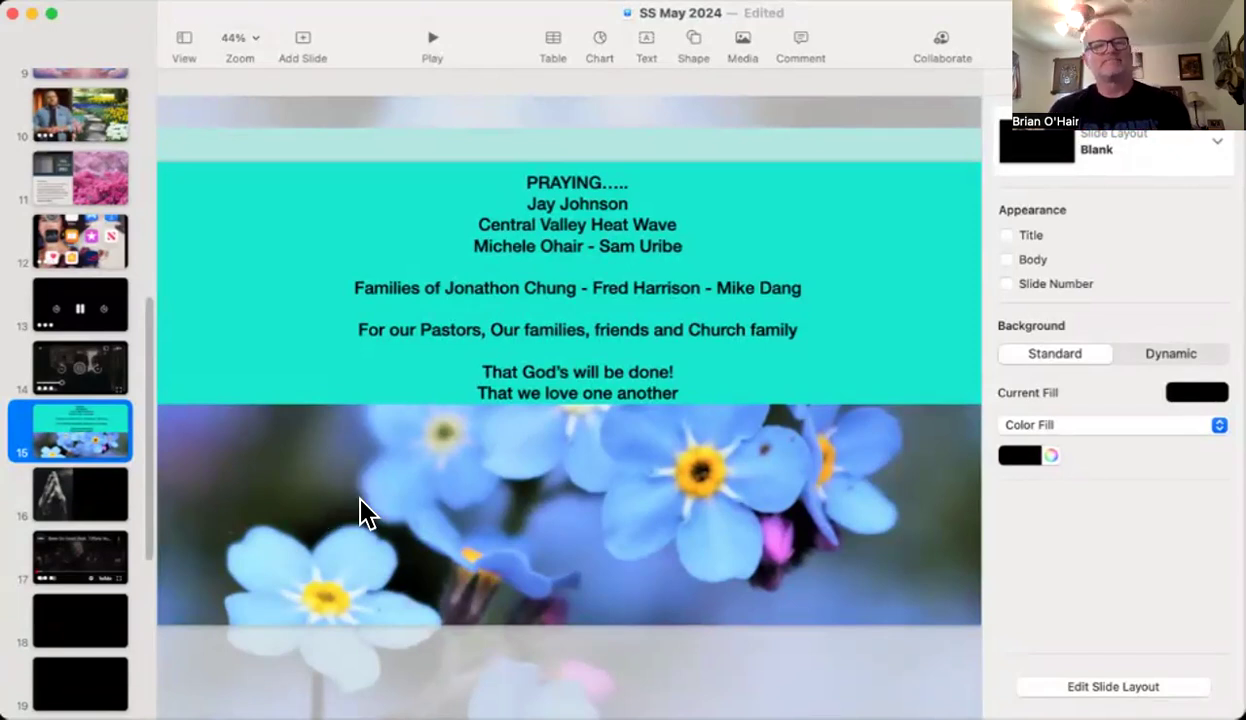
mouse_move(80, 504)
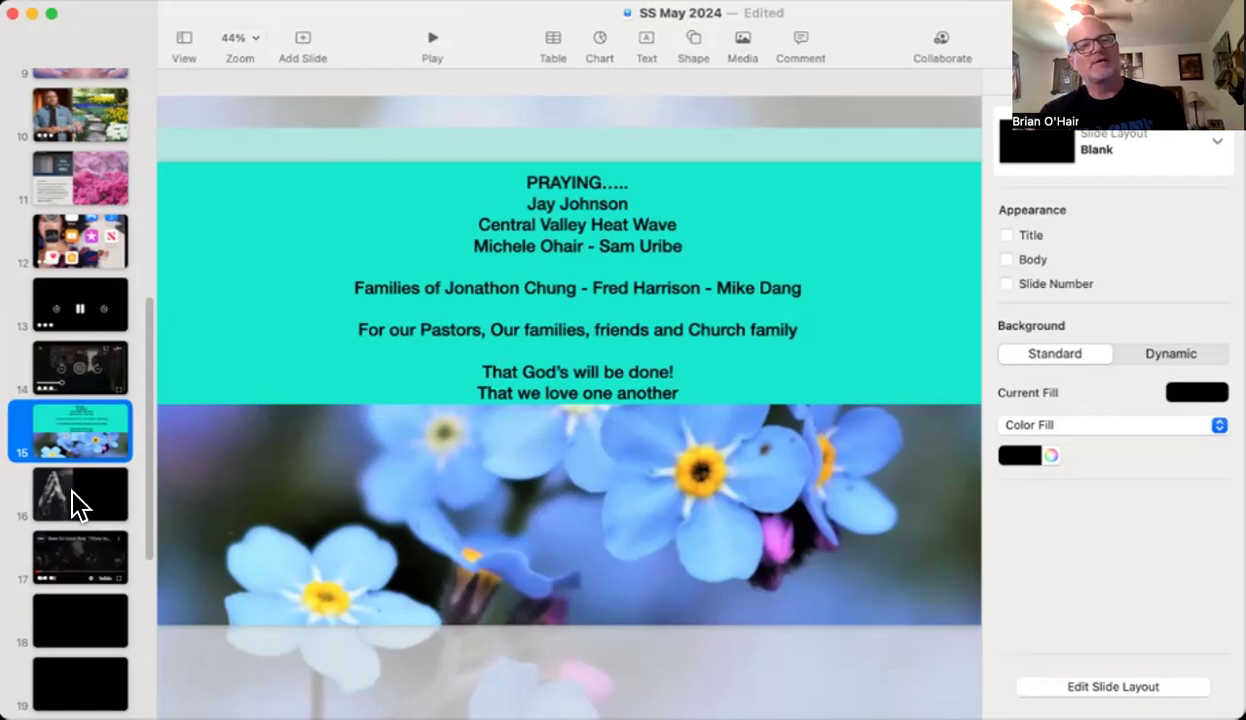
Step: Show slide 16, the black-and-white photo of hands folded in prayer
click(80, 494)
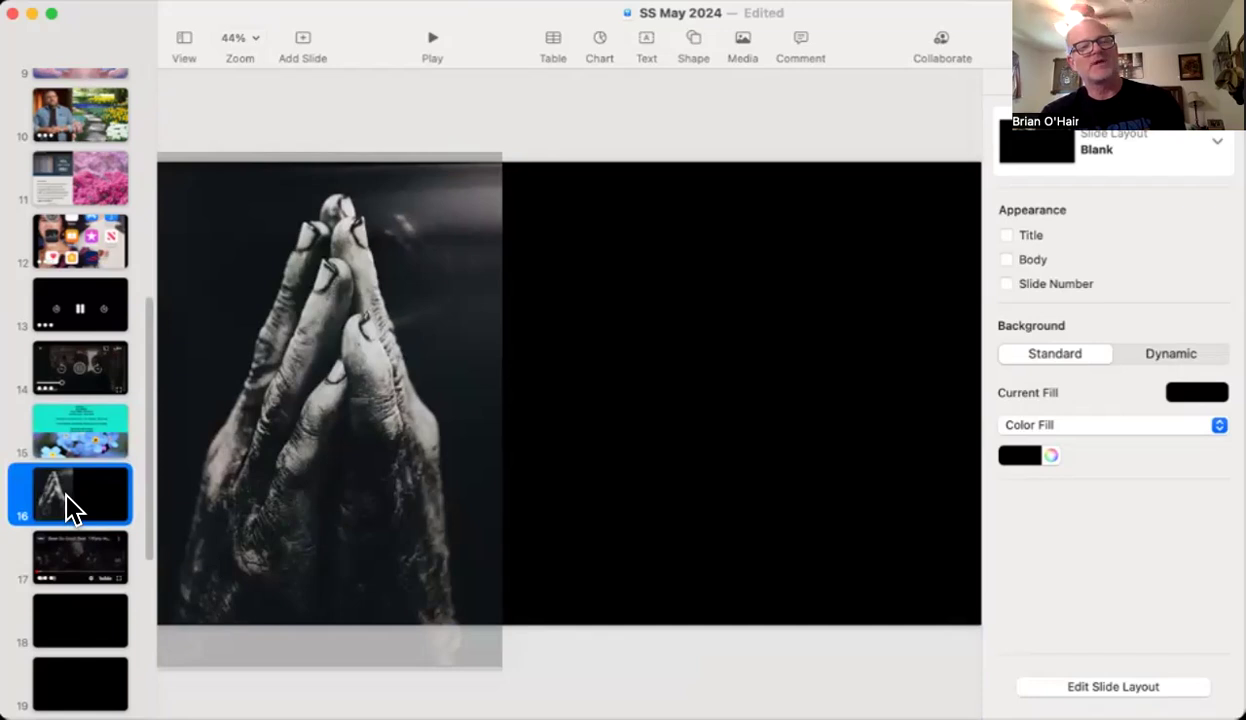
mouse_move(86, 564)
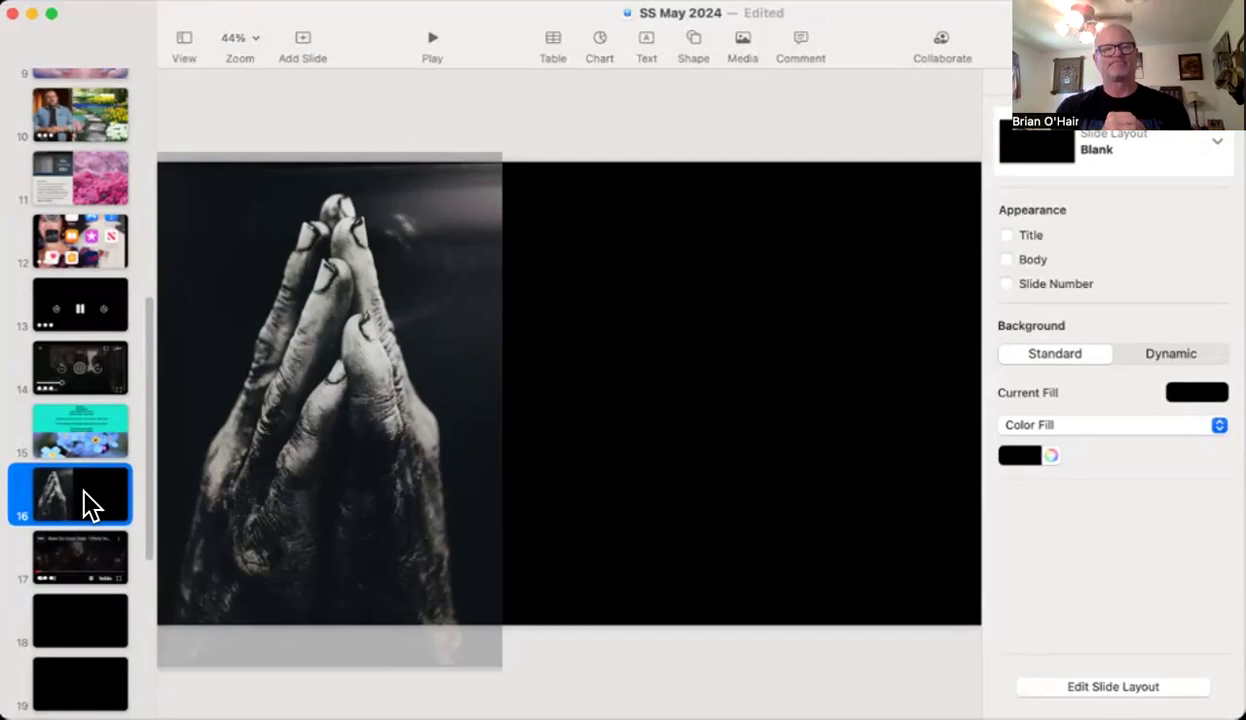
Step: Show slide 17 with Elevation Worship's 'Been So Good (feat. Tiffany Hudson)' video
click(80, 556)
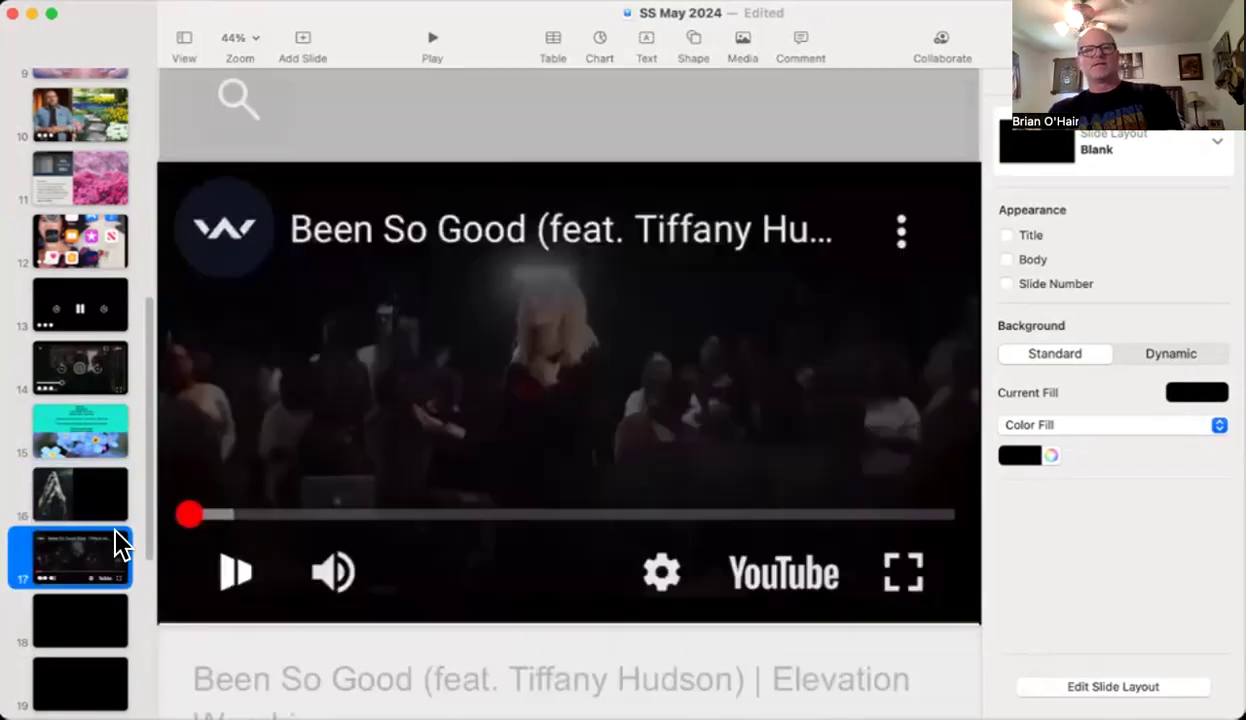